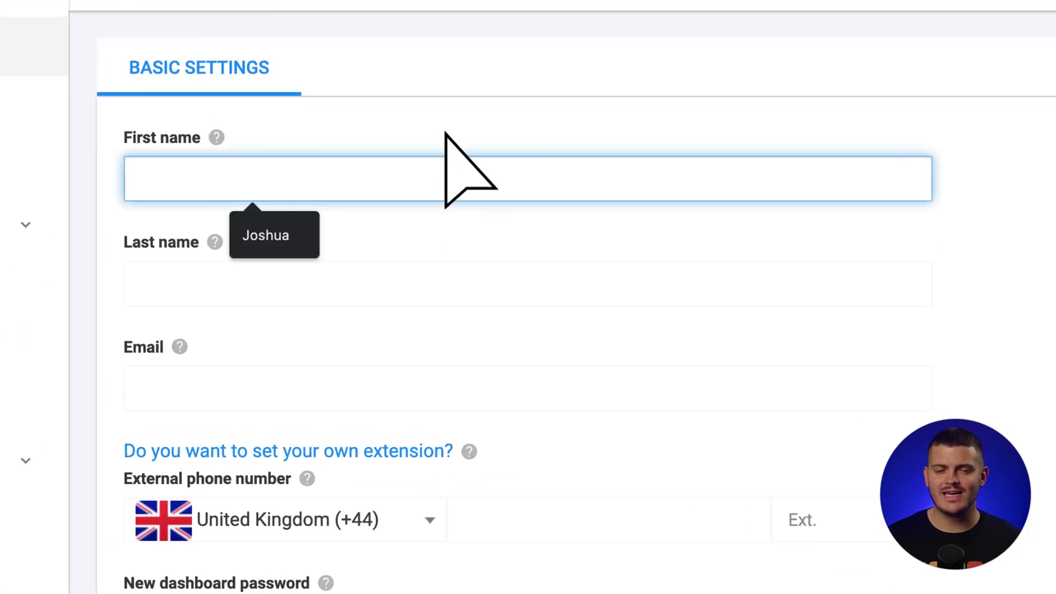
text(Smith)
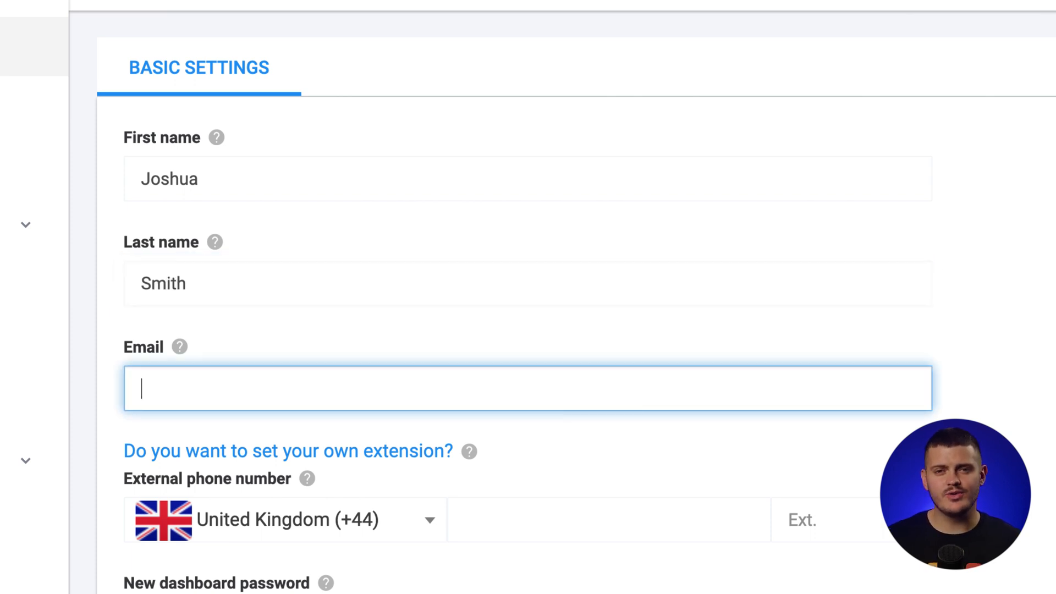
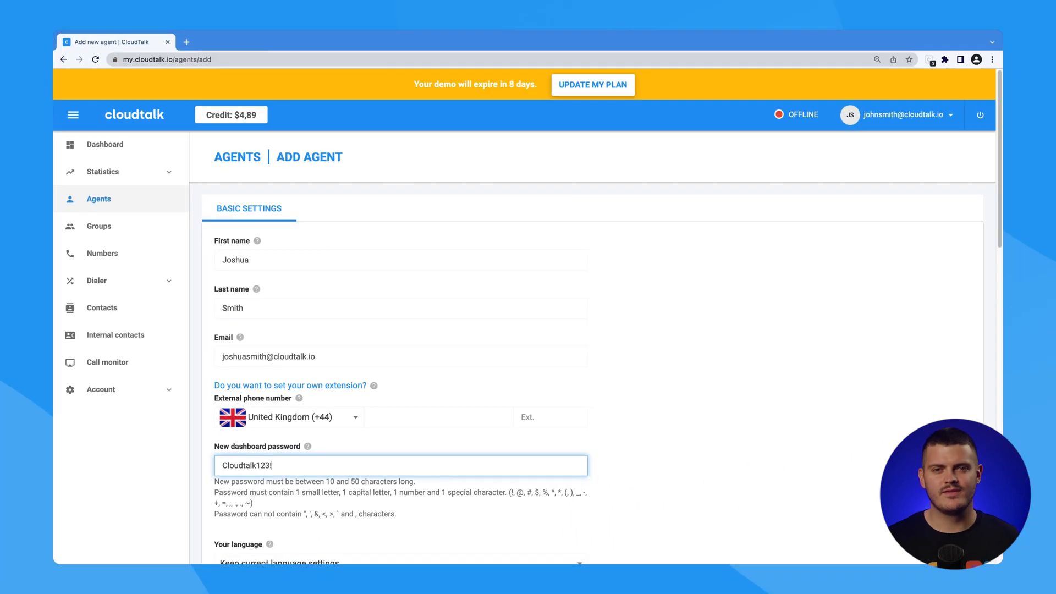
scroll(down, 3)
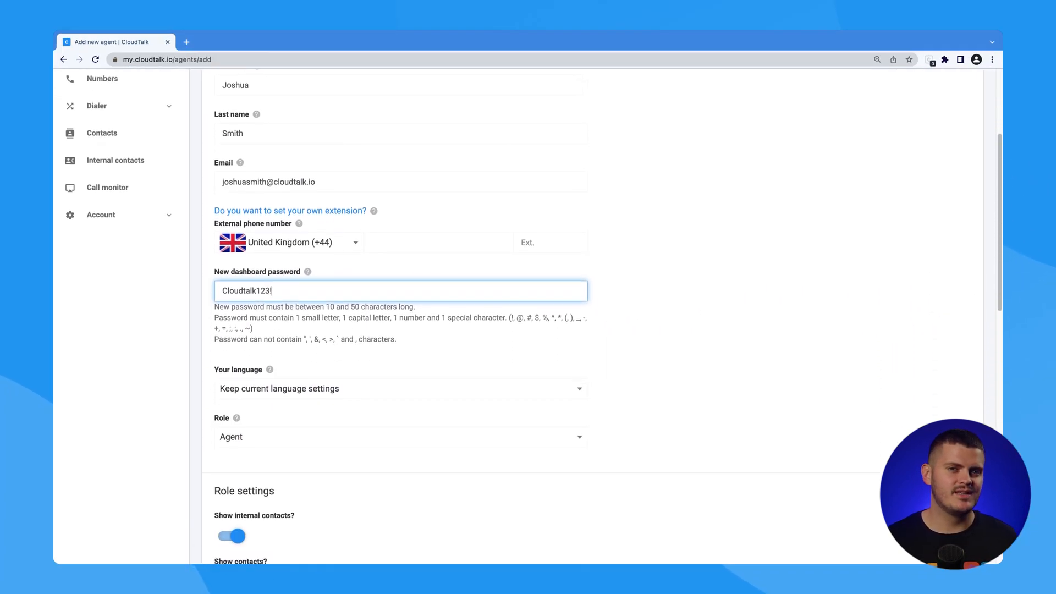
scroll(down, 3)
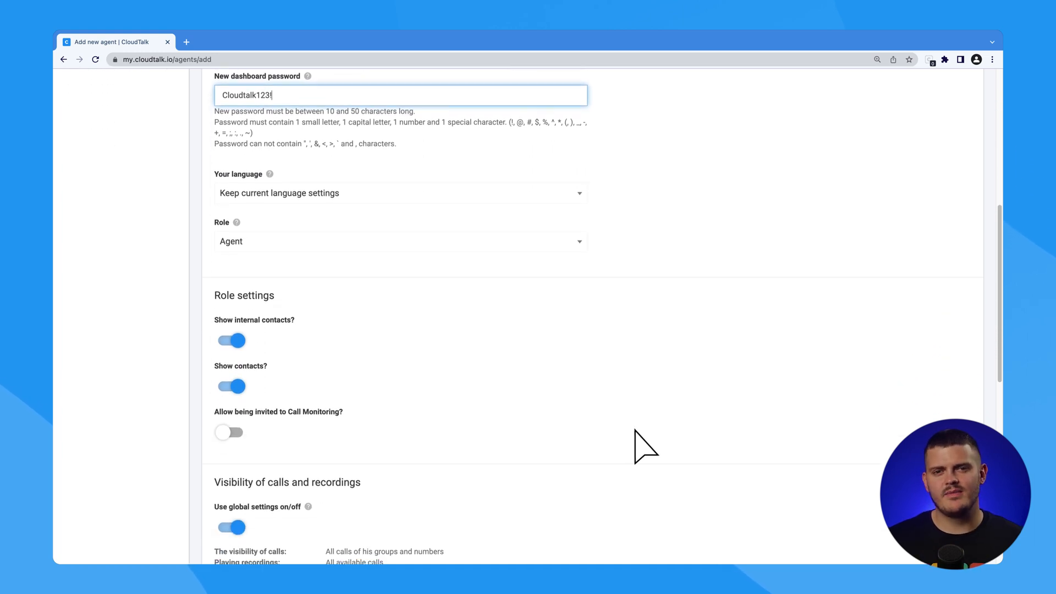
Set the new agent's role to Administrator
click(400, 242)
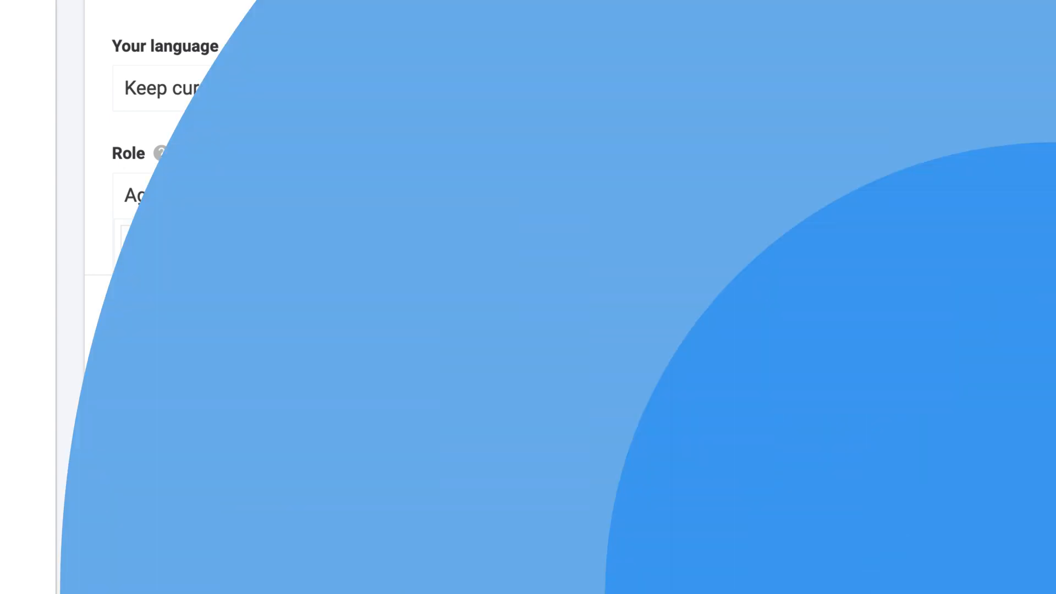
click(526, 209)
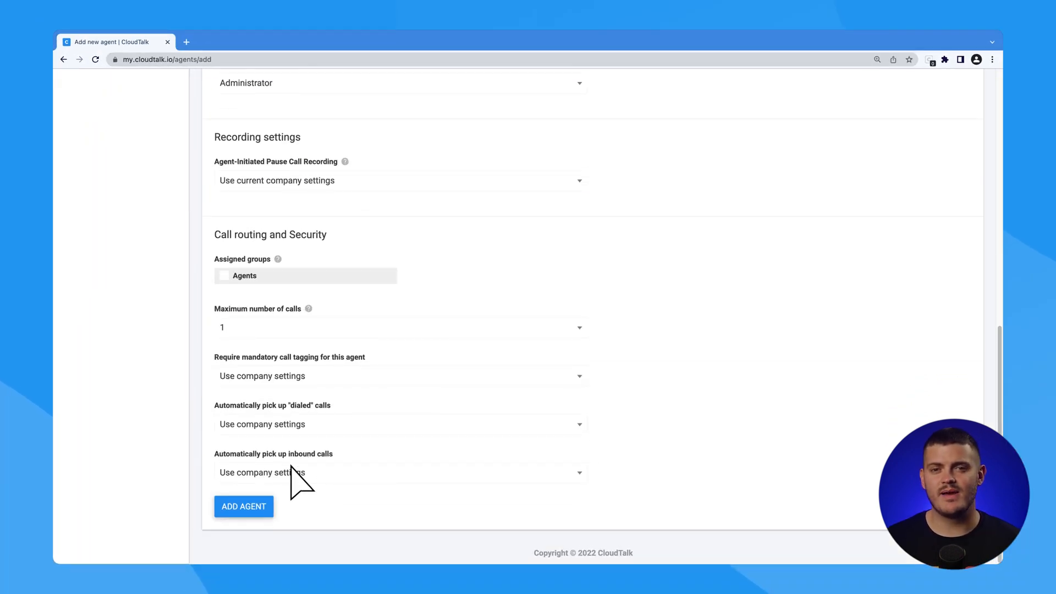
click(243, 507)
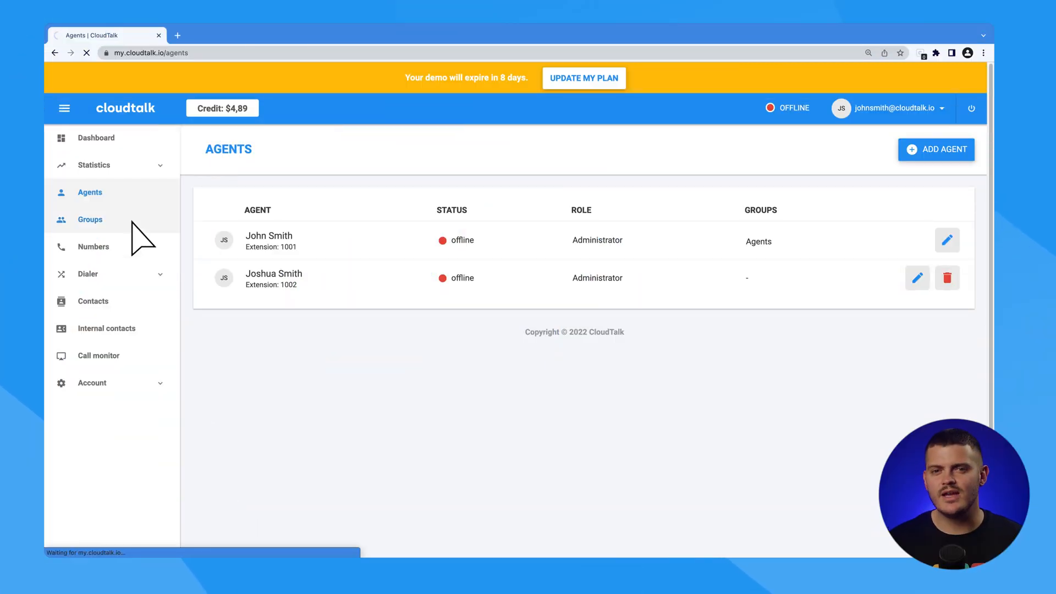
click(90, 220)
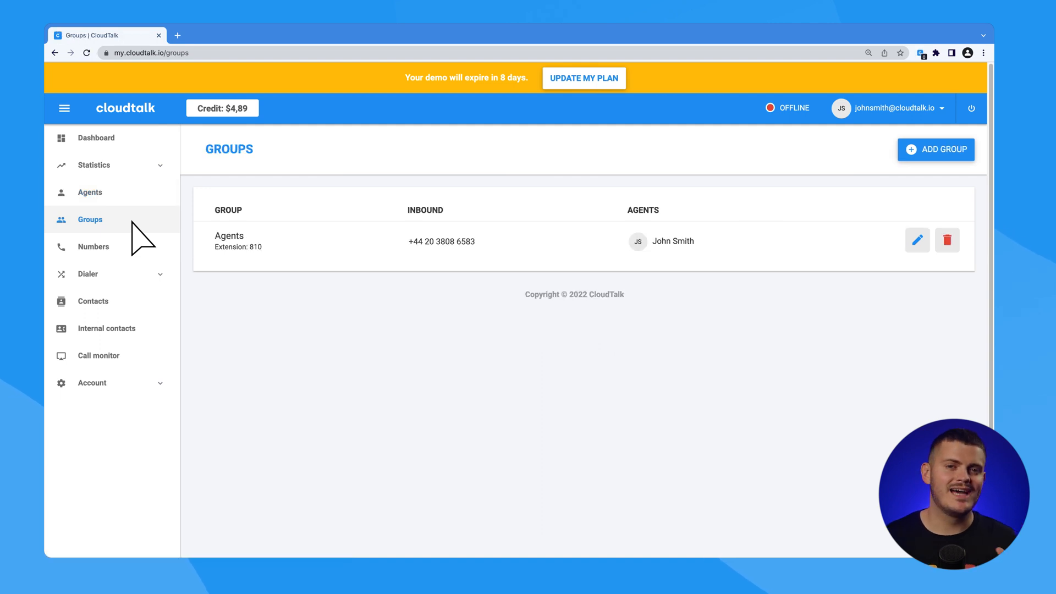
click(937, 149)
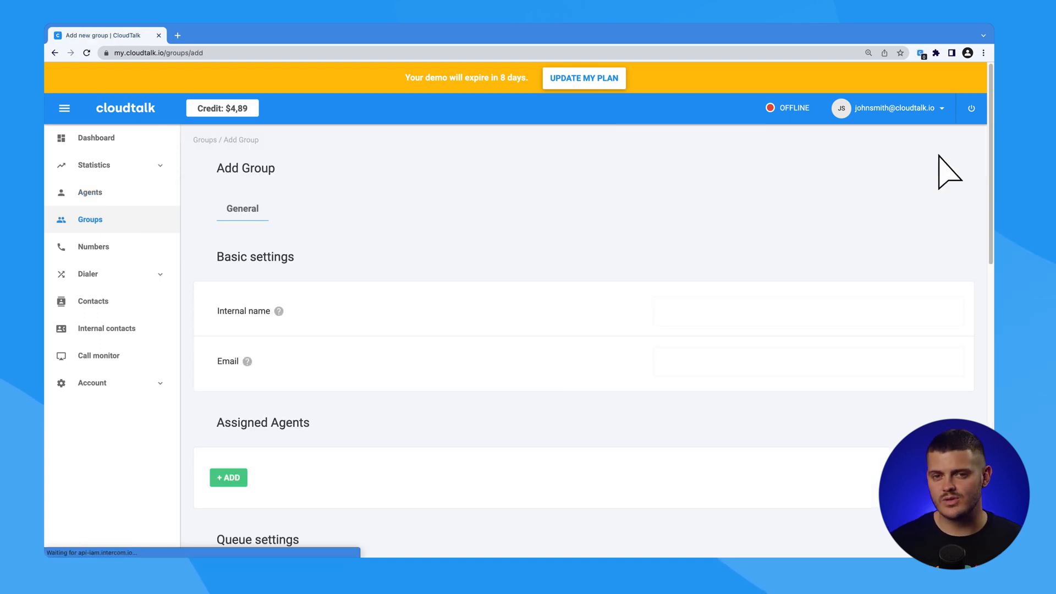
mouse_move(859, 213)
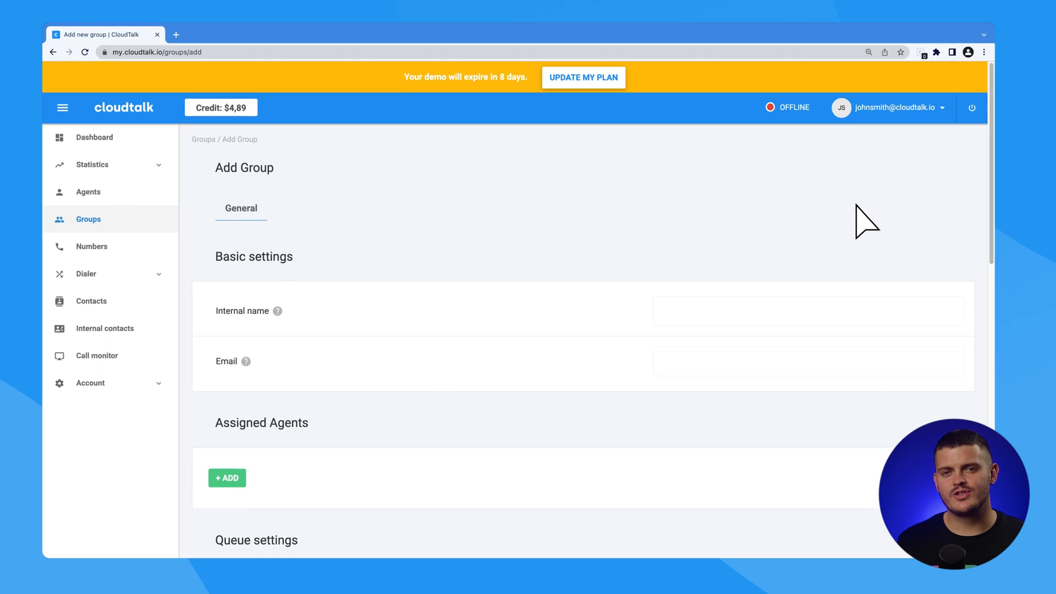
click(808, 311)
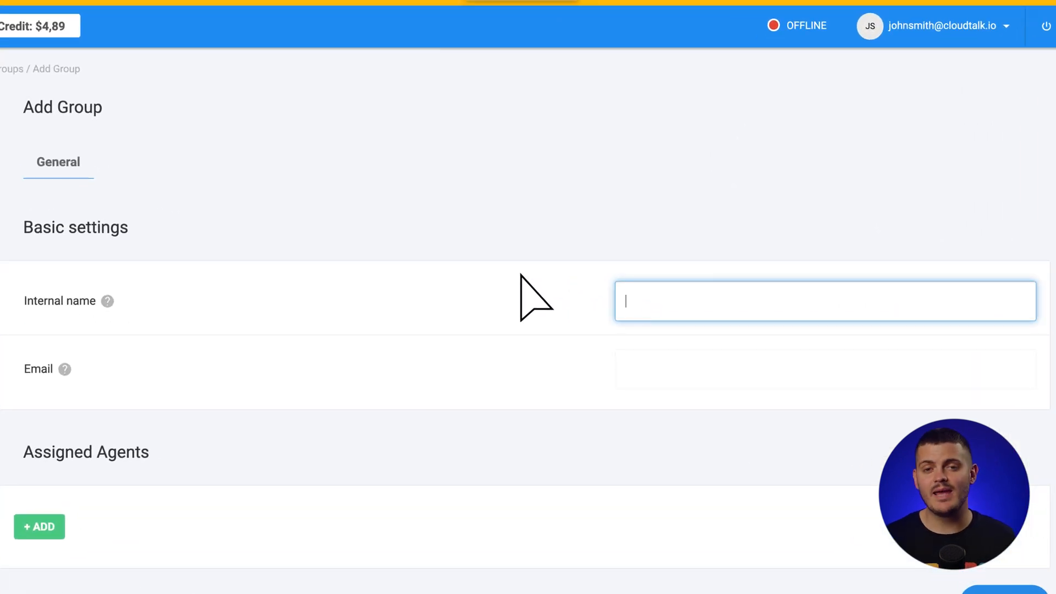
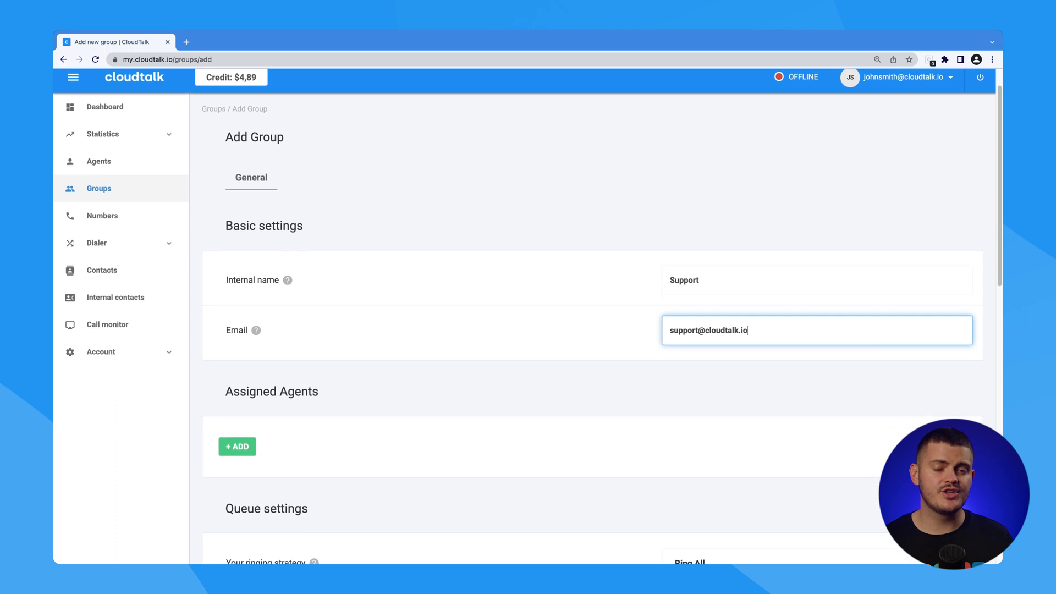
scroll(down, 3)
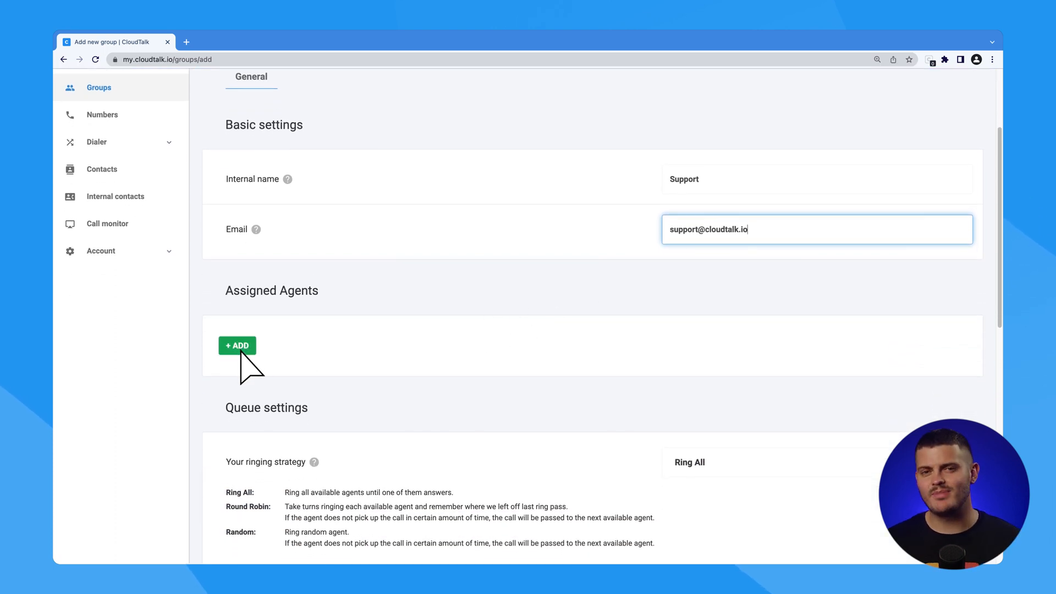
click(236, 346)
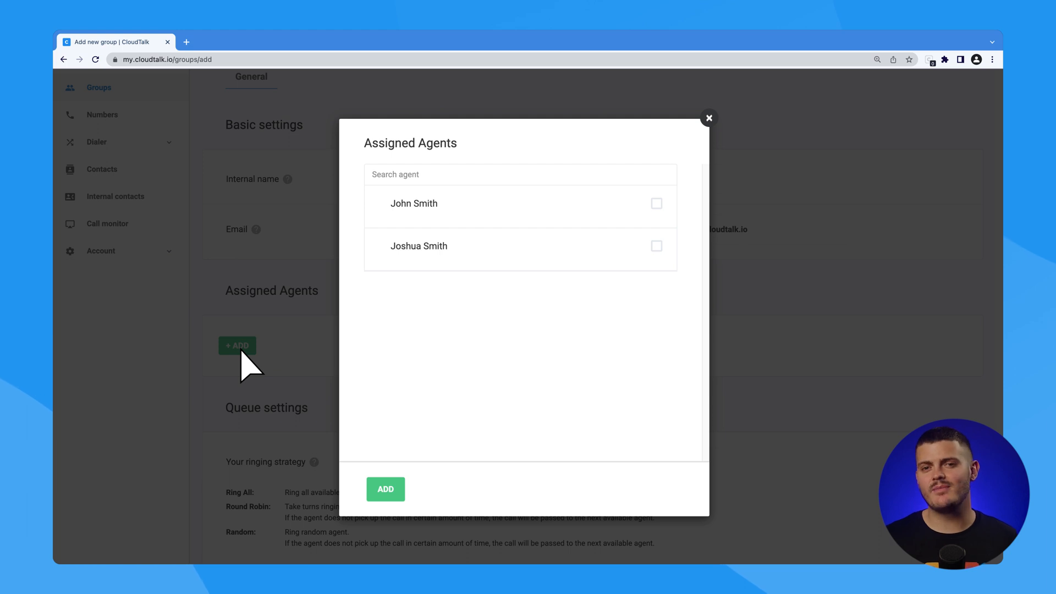
mouse_move(653, 262)
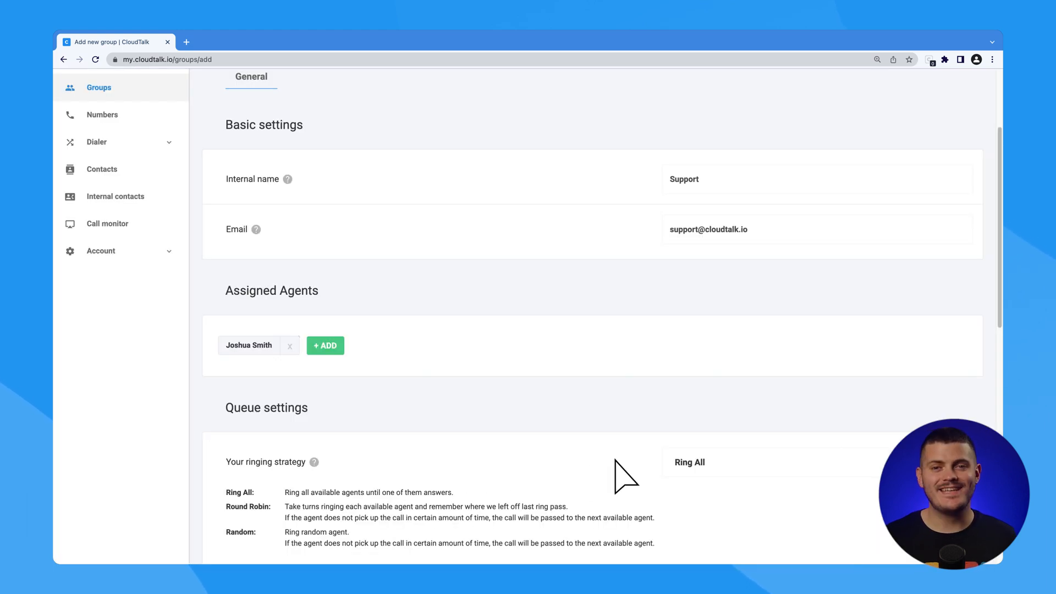
scroll(down, 3)
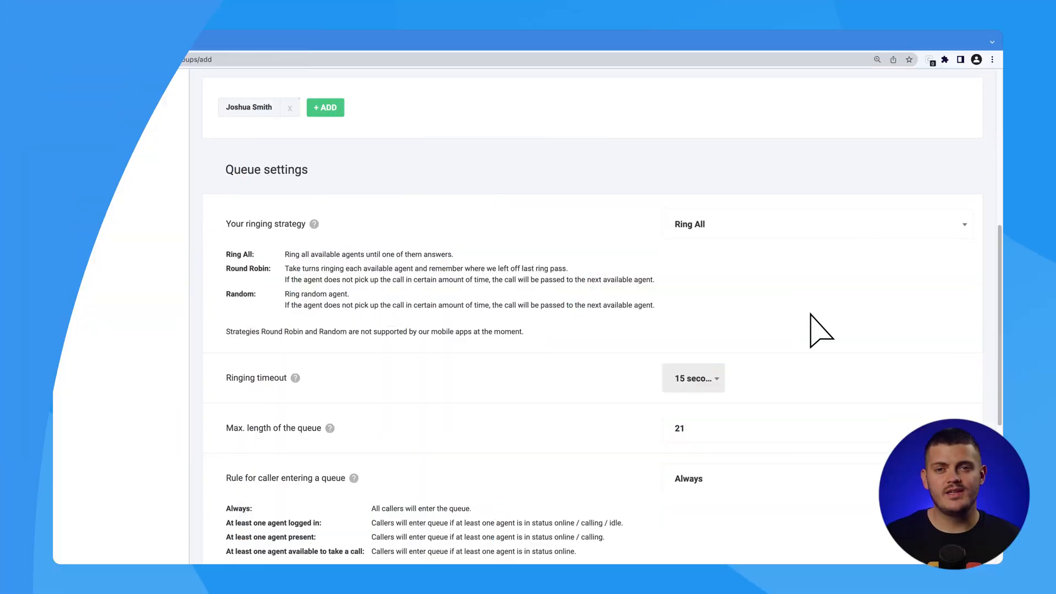
Review the Send calls to busy agents option in the group's queue settings
scroll(down, 3)
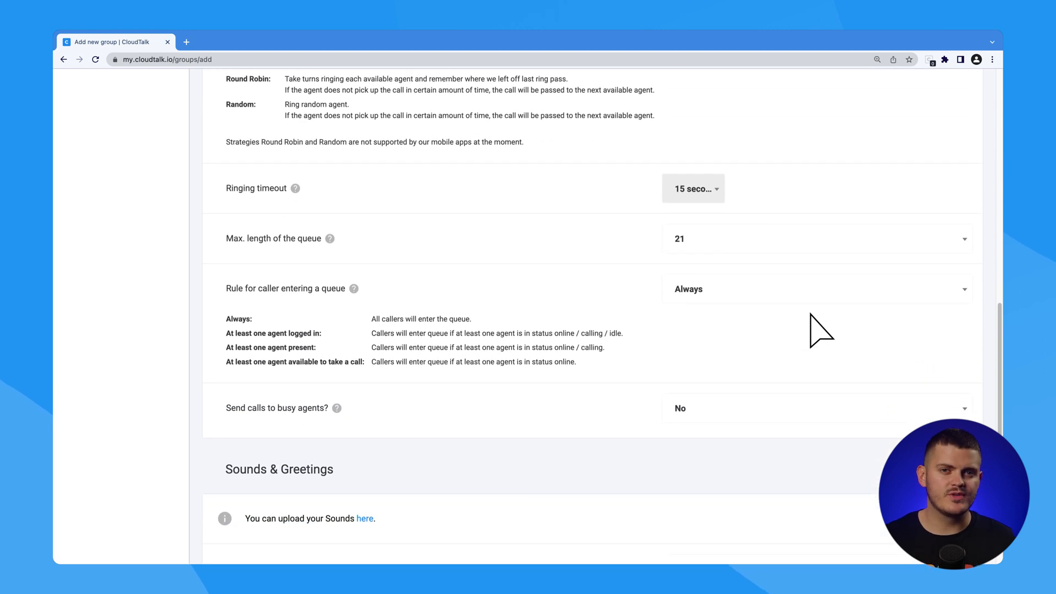
click(817, 289)
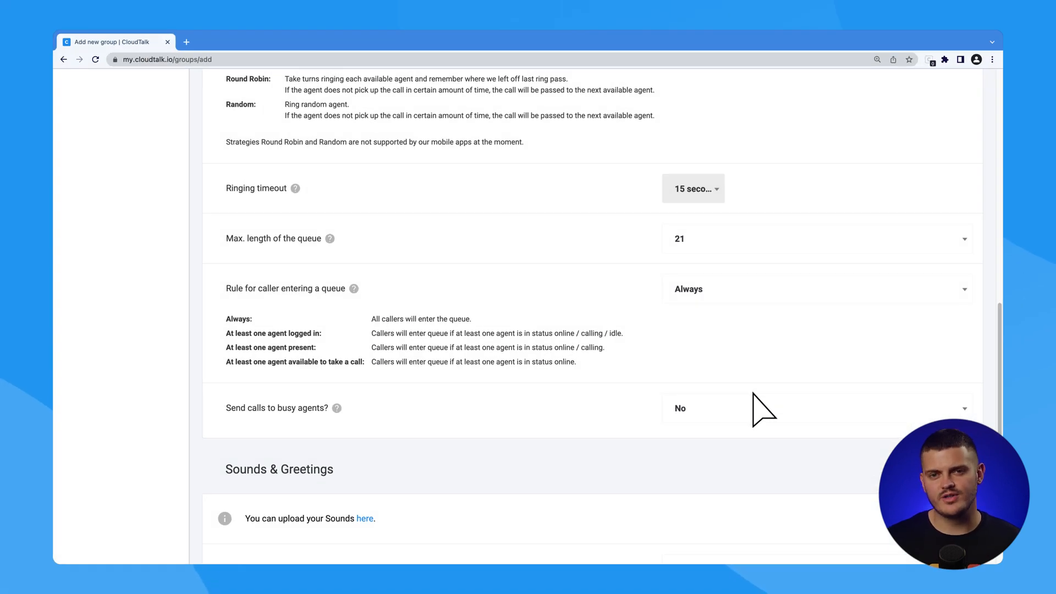
scroll(down, 3)
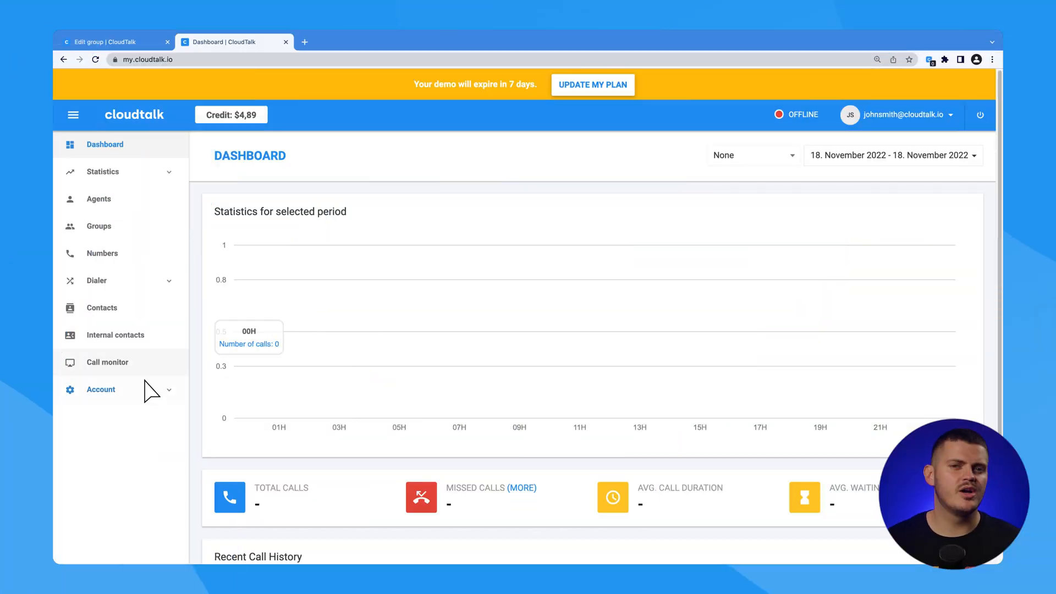
Add a new sound in Account > Sounds named 'Waiting message German'
click(101, 390)
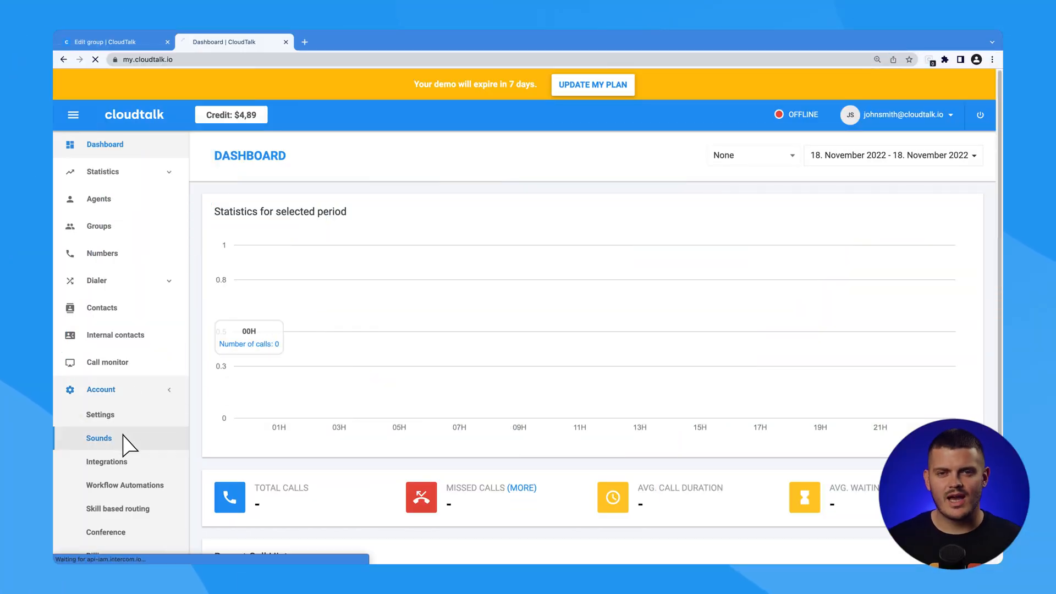
click(99, 438)
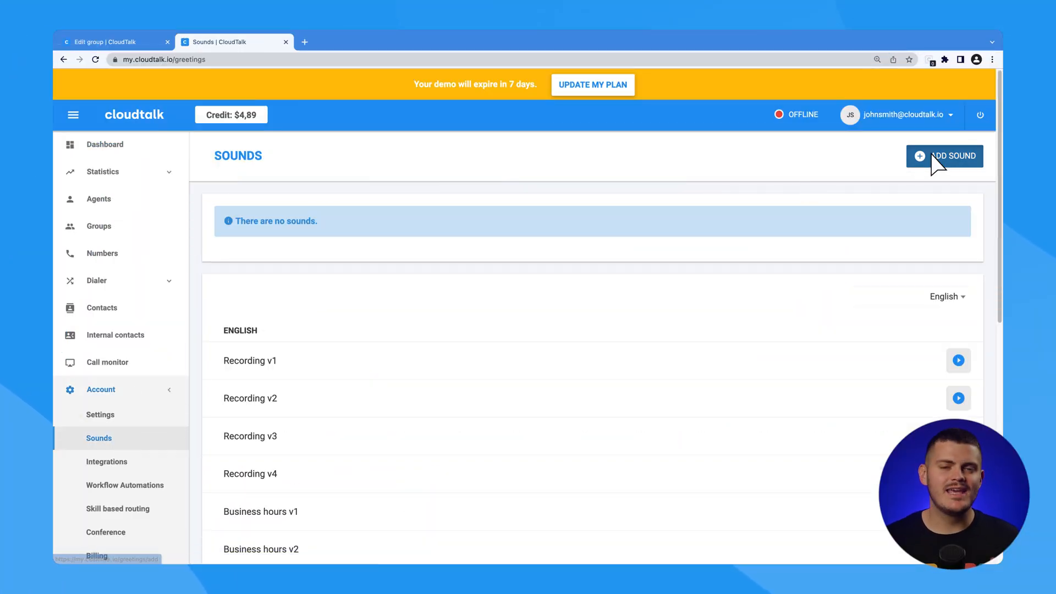
click(950, 157)
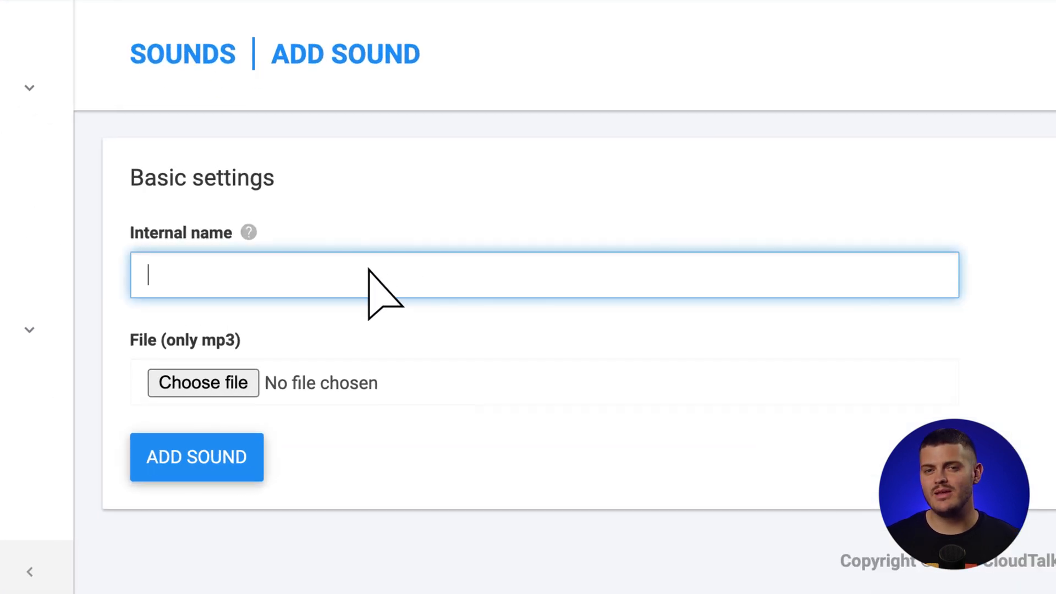
text(Waiting messag)
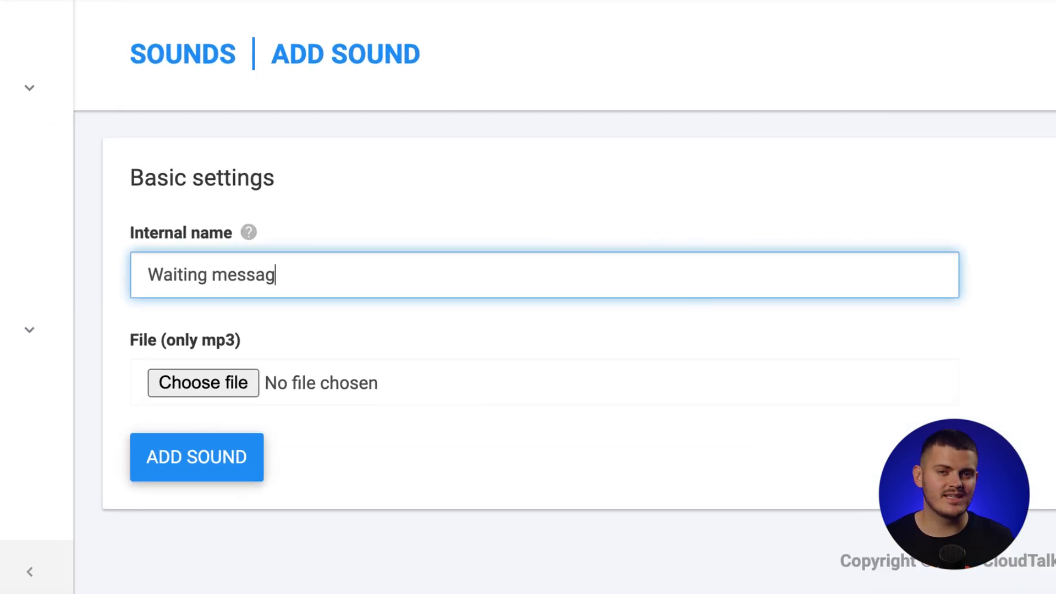
text(e German)
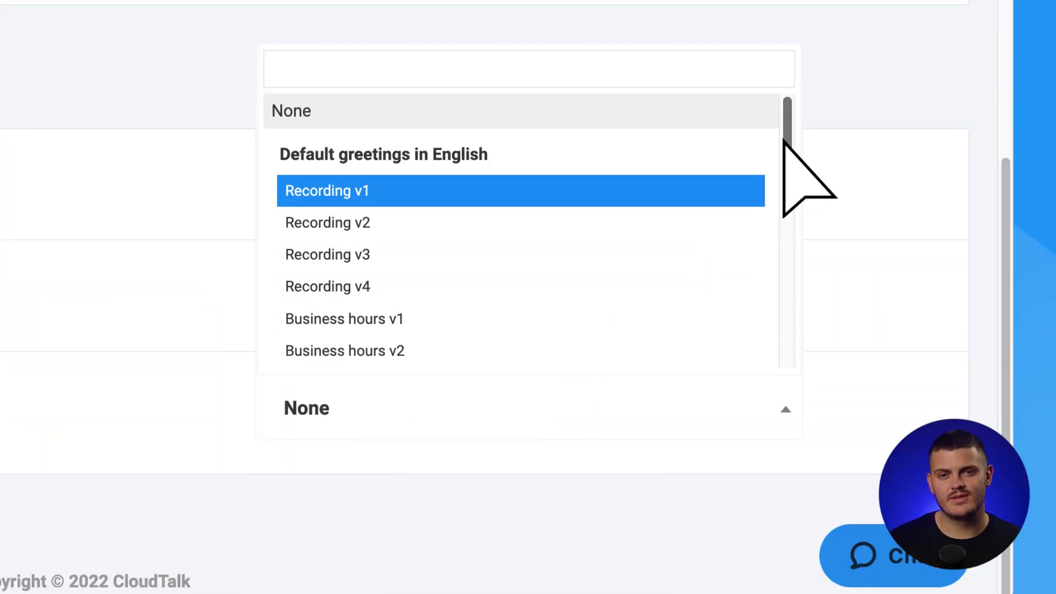
Save the Support group with Default music and no periodic announcement
scroll(down, 3)
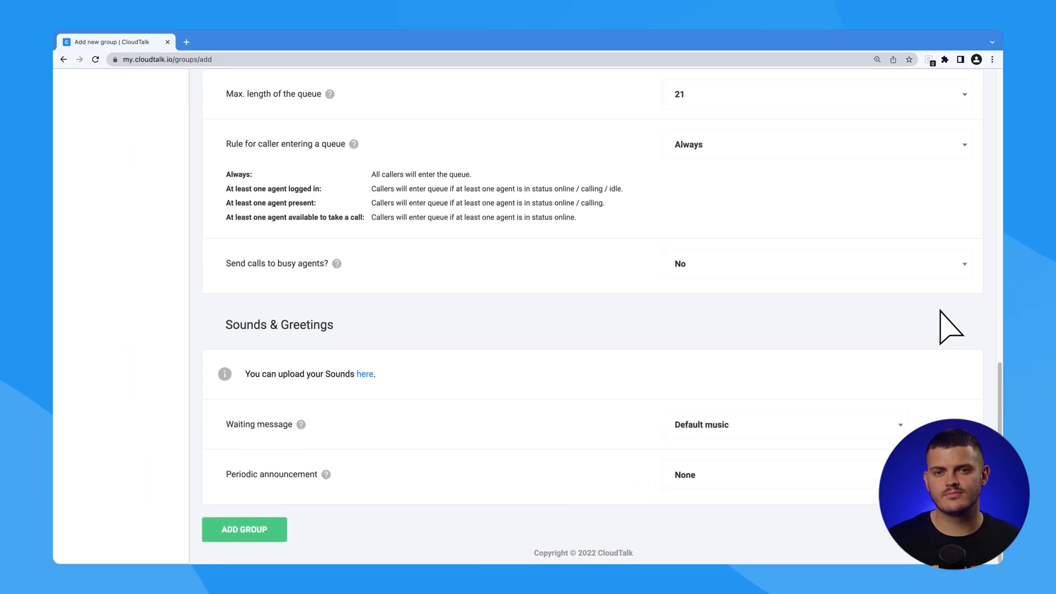
mouse_move(258, 543)
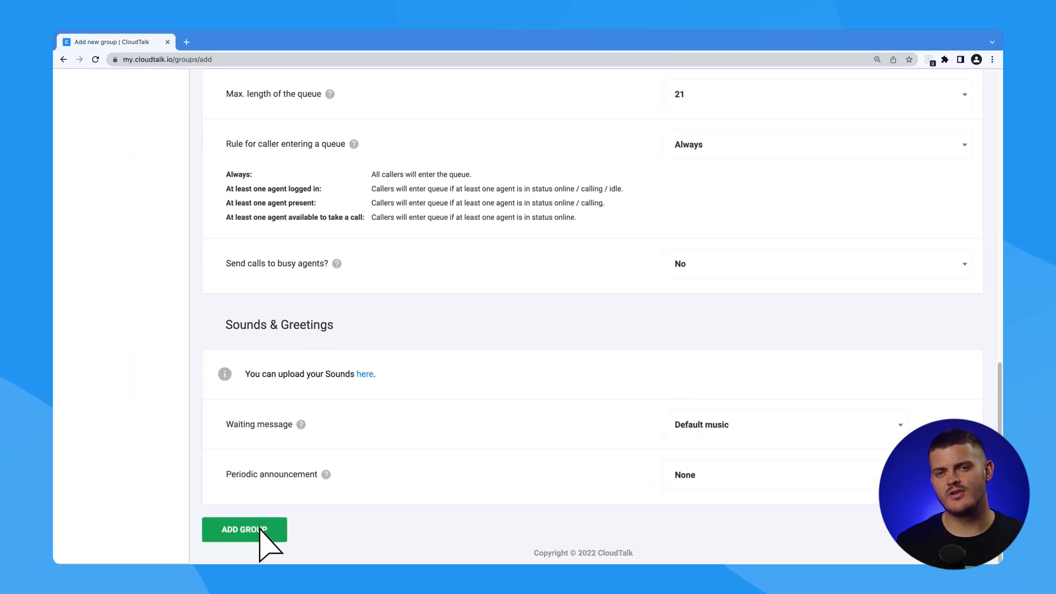
click(245, 530)
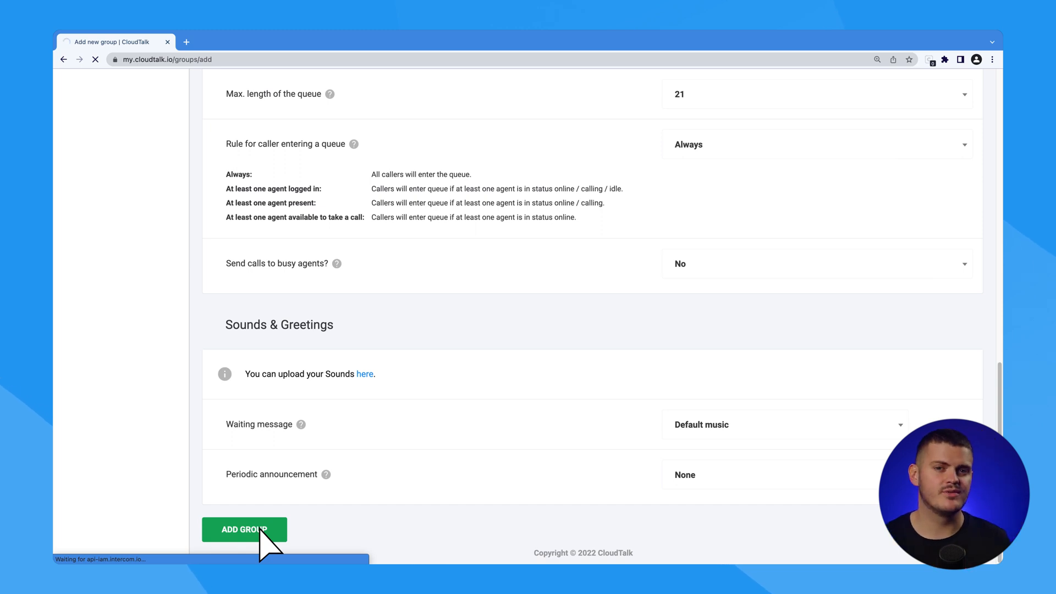